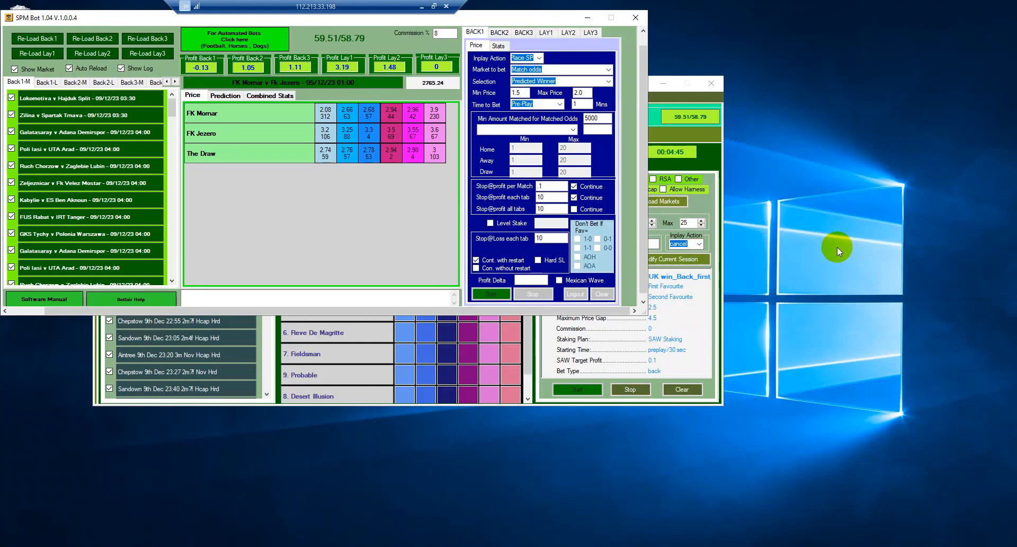
pyautogui.moveTo(819, 268)
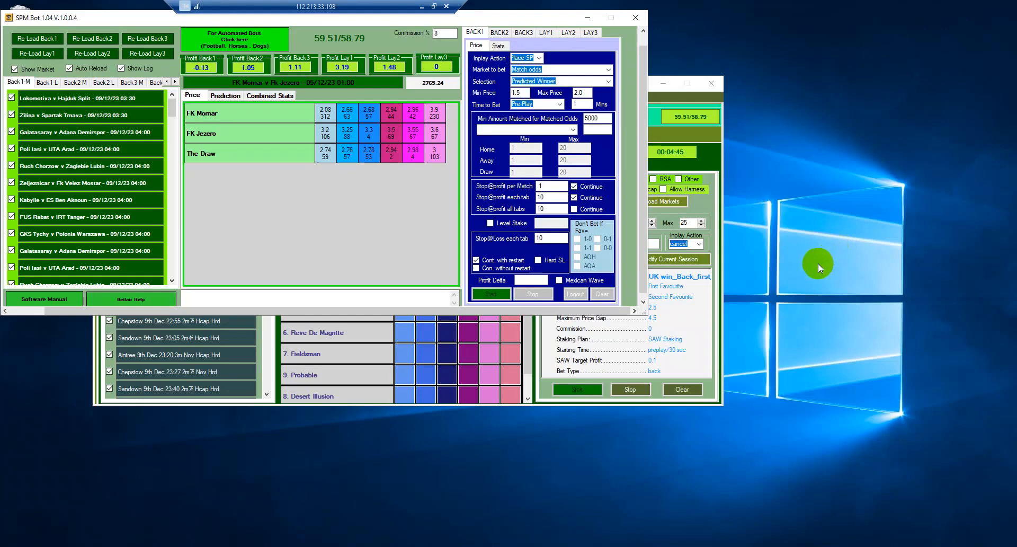
pyautogui.moveTo(67, 57)
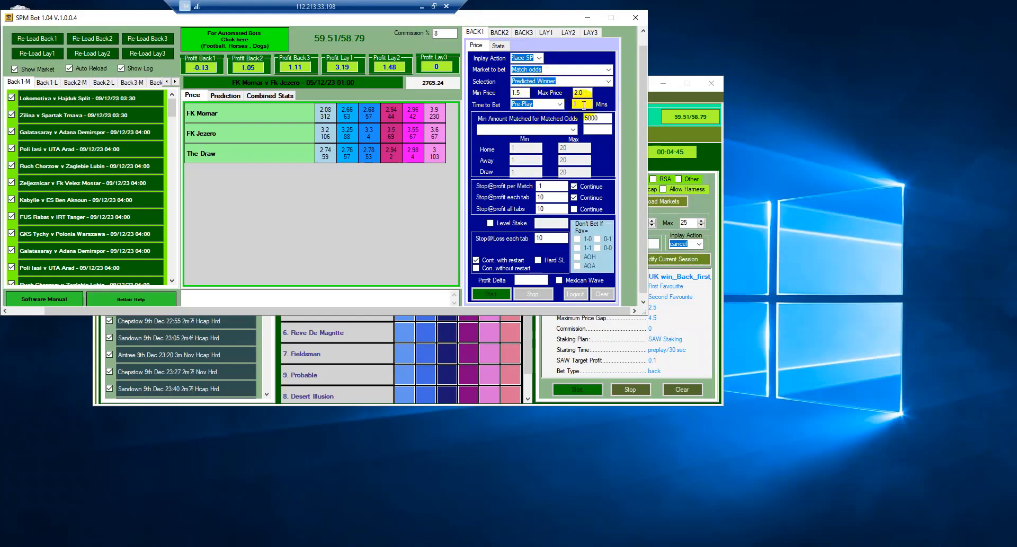
# Review Back1's stats conditions before moving to the Back2 match-odds price settings (2.0 to 5.0).
pyautogui.click(559, 105)
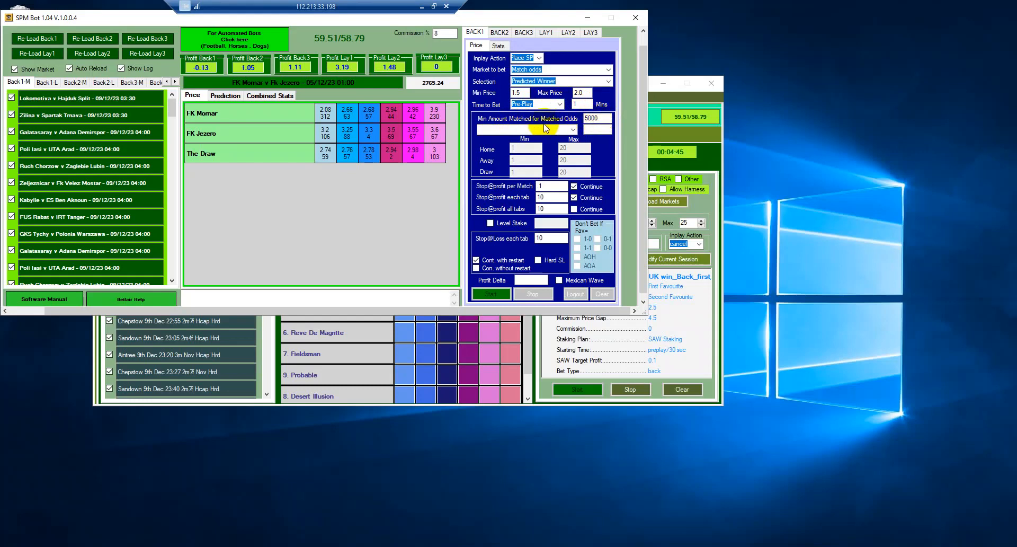
pyautogui.moveTo(570, 128)
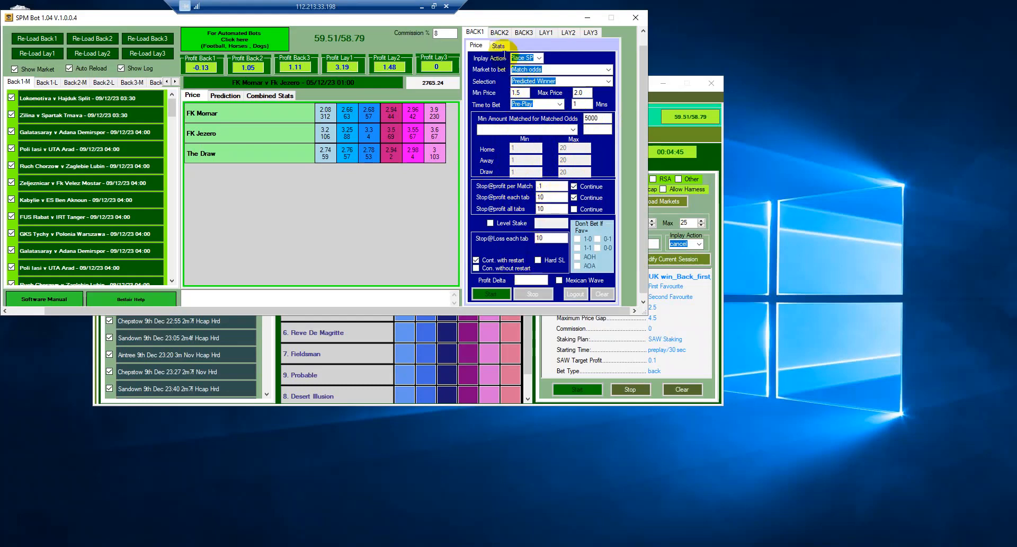
pyautogui.click(497, 44)
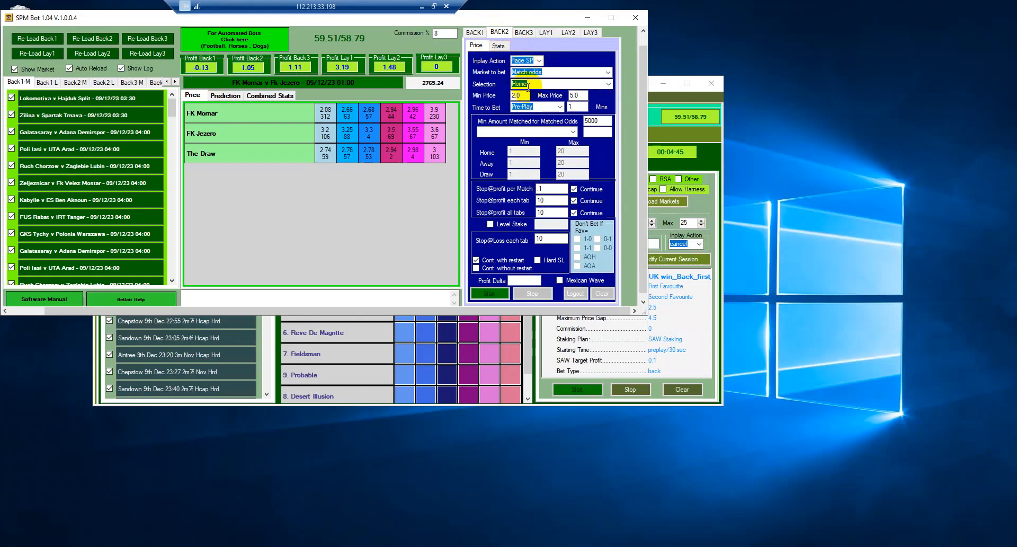
pyautogui.click(519, 95)
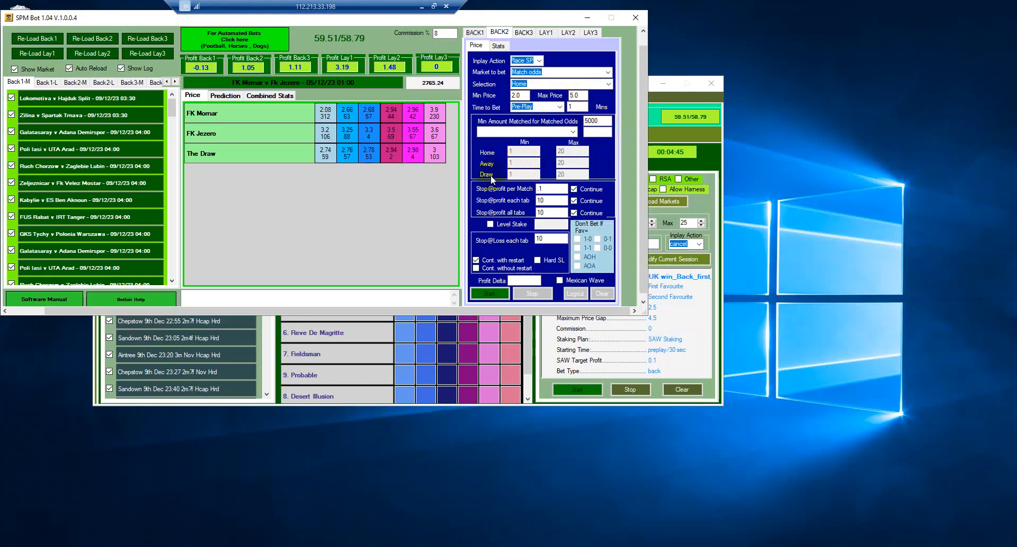
pyautogui.click(523, 151)
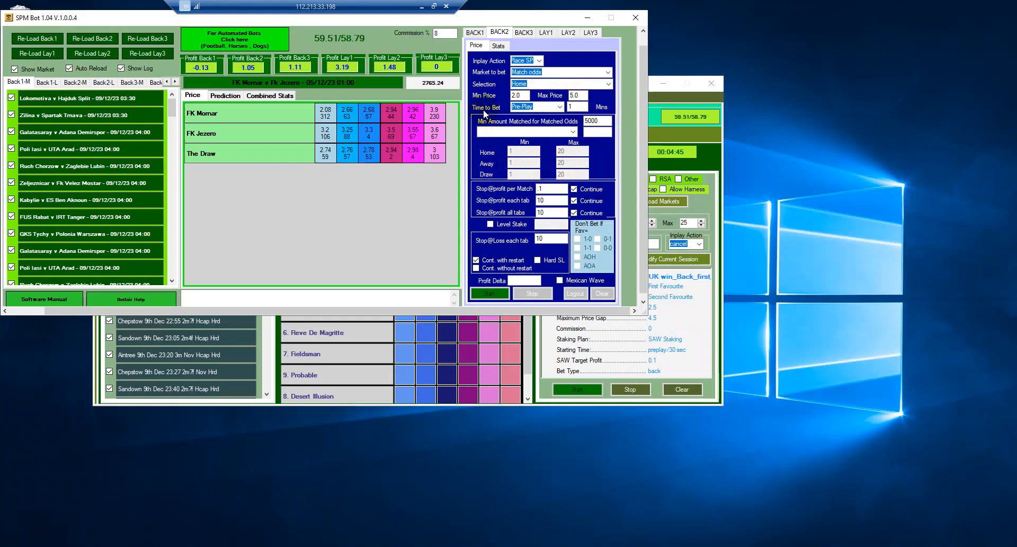
pyautogui.moveTo(478, 104)
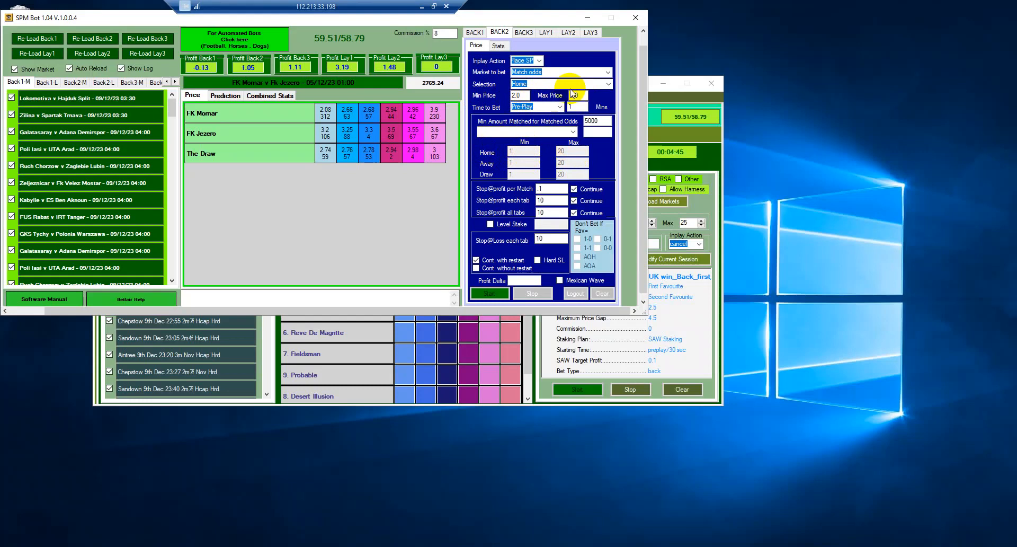
pyautogui.write('5.0')
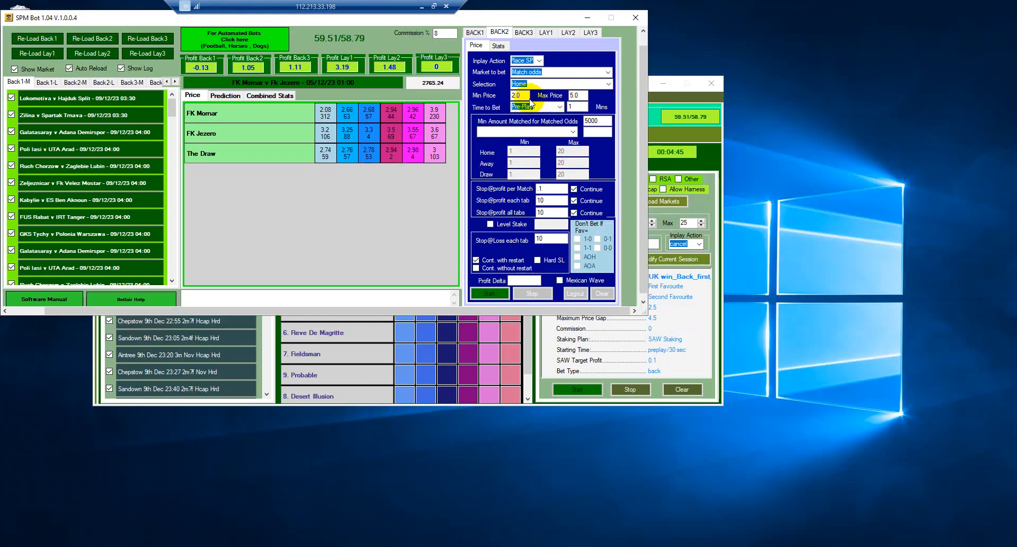
pyautogui.click(561, 151)
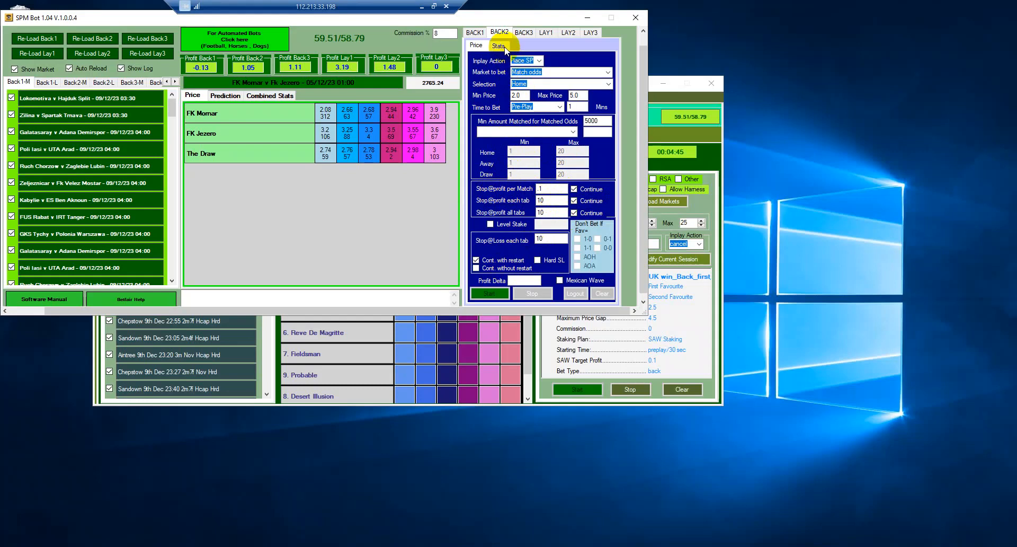
# Review Back2's stats conditions, then show Back3's Over 2.5 price settings on the Over/Under 2.5 market.
pyautogui.click(498, 45)
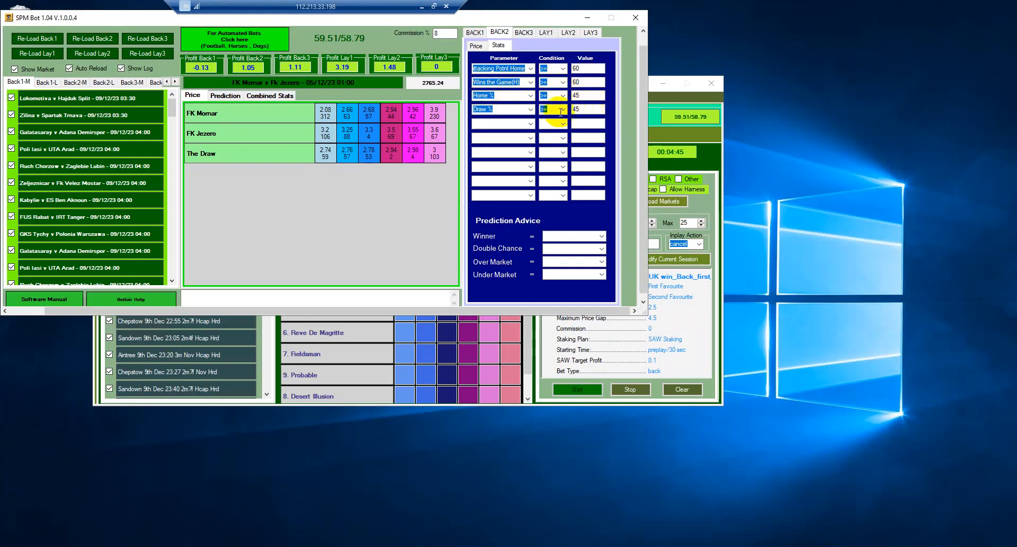
pyautogui.click(476, 45)
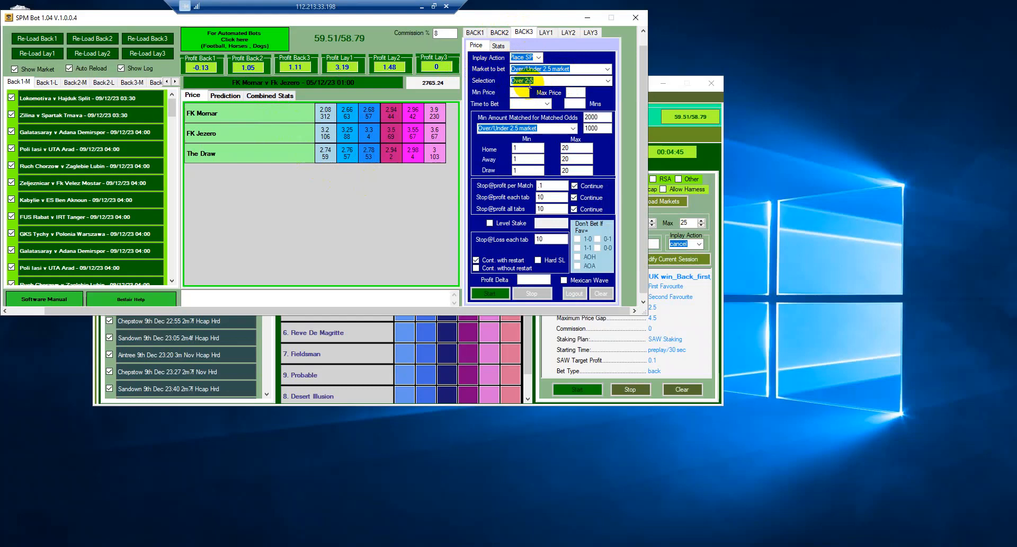
pyautogui.click(528, 92)
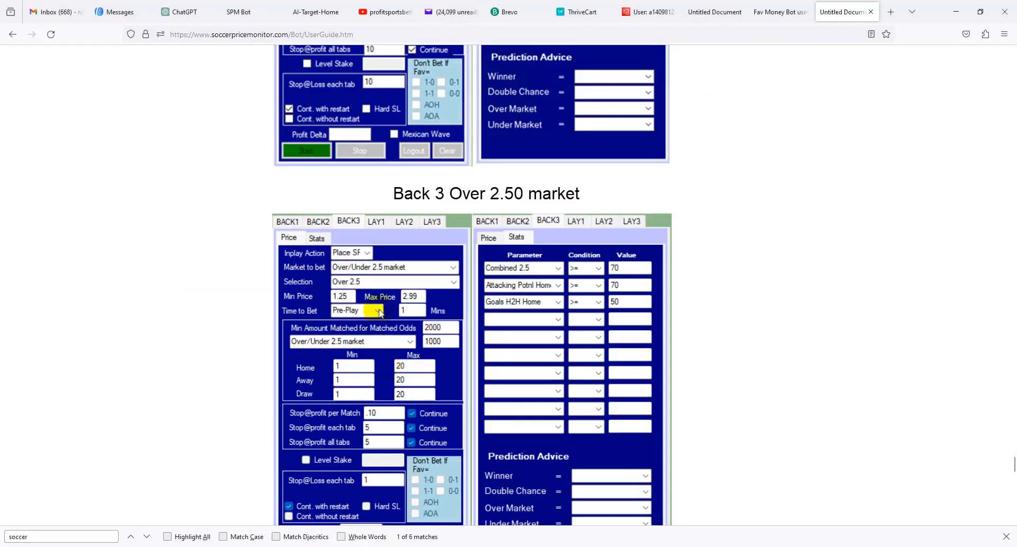
pyautogui.moveTo(466, 279)
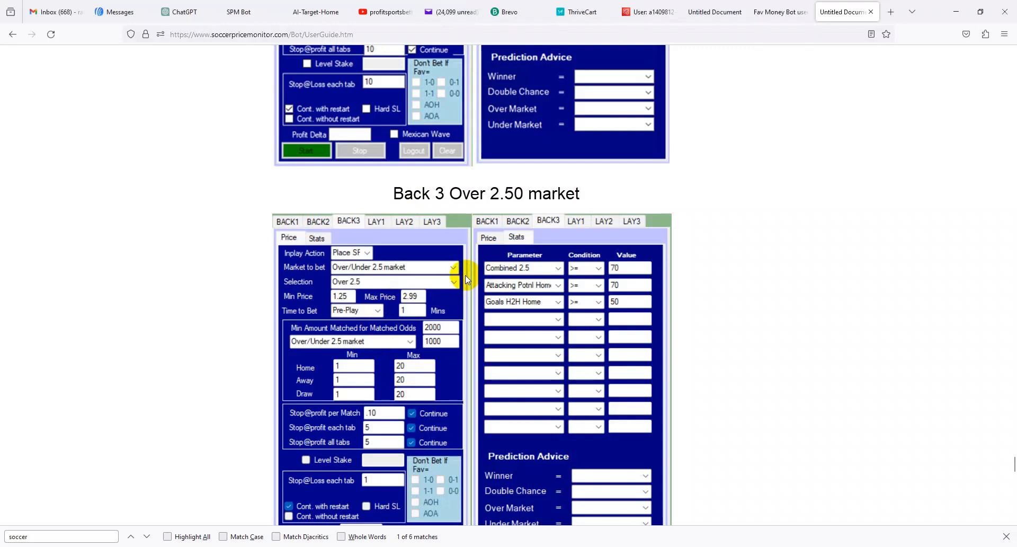
pyautogui.moveTo(659, 538)
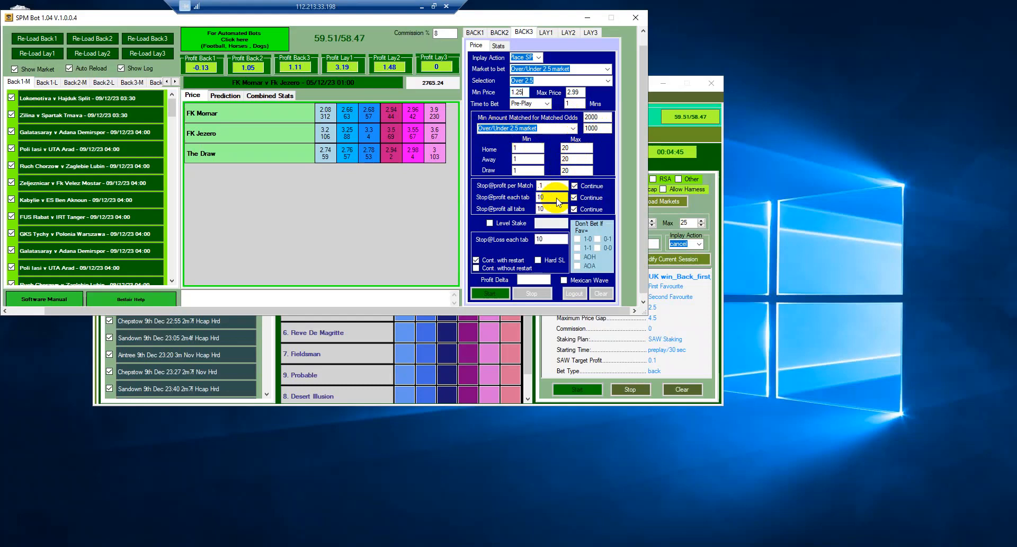
# Set Back3's Goals H2H Home stats condition to 50 and return to its 1.25–2.99 price settings.
pyautogui.click(498, 45)
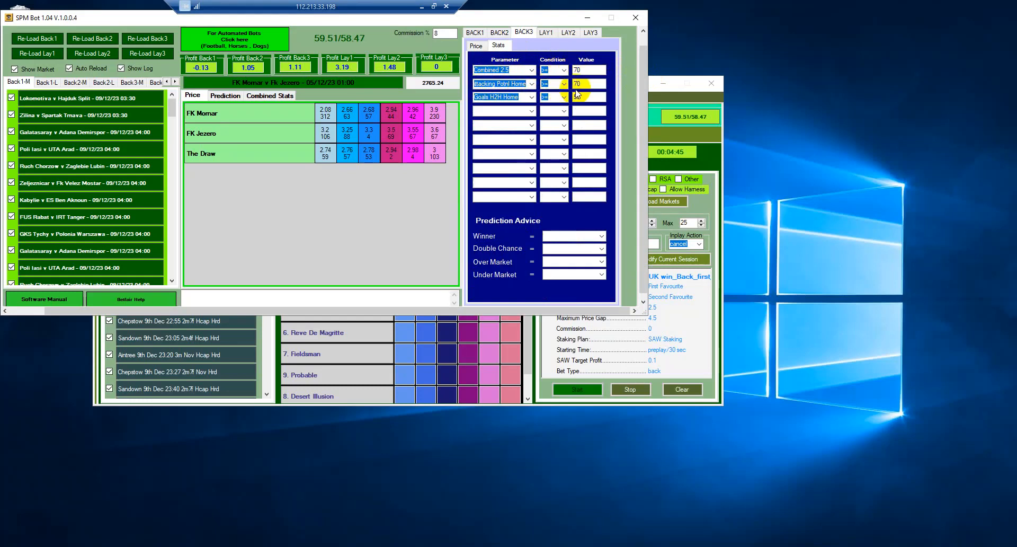
pyautogui.write('50')
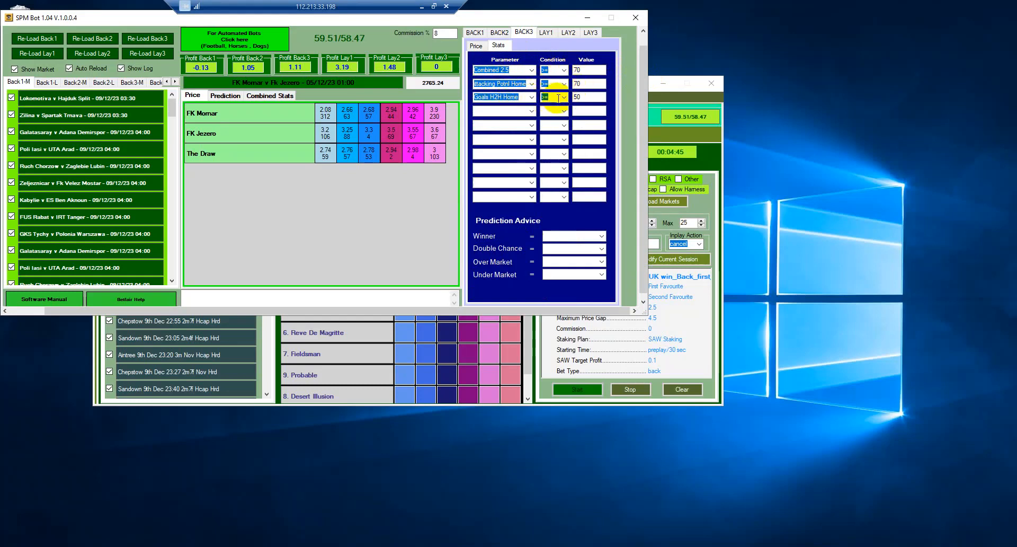
pyautogui.click(475, 45)
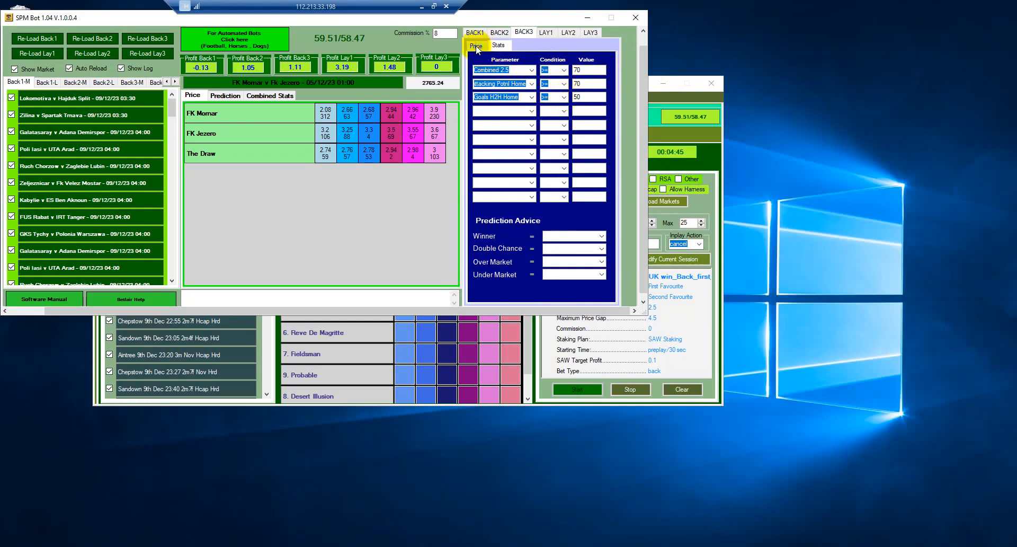
pyautogui.click(475, 46)
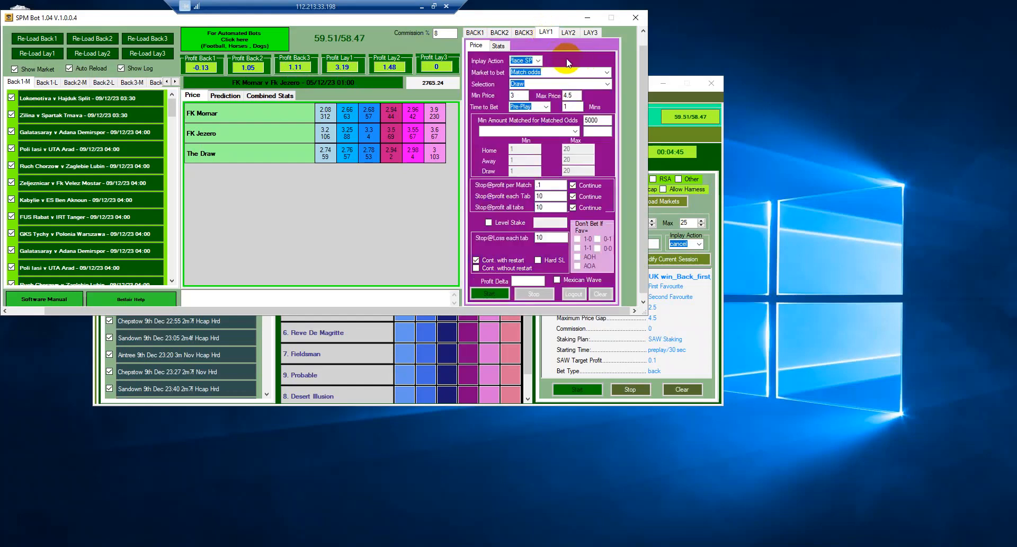
pyautogui.moveTo(499, 95)
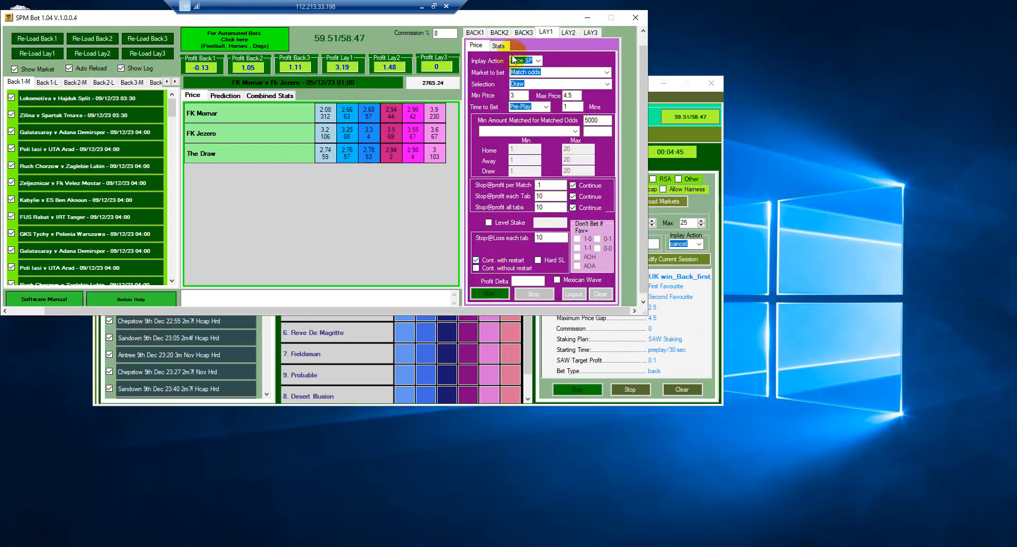
# Show Lay1's stats conditions after reviewing its match-odds prices 3 to 4.5.
pyautogui.click(498, 45)
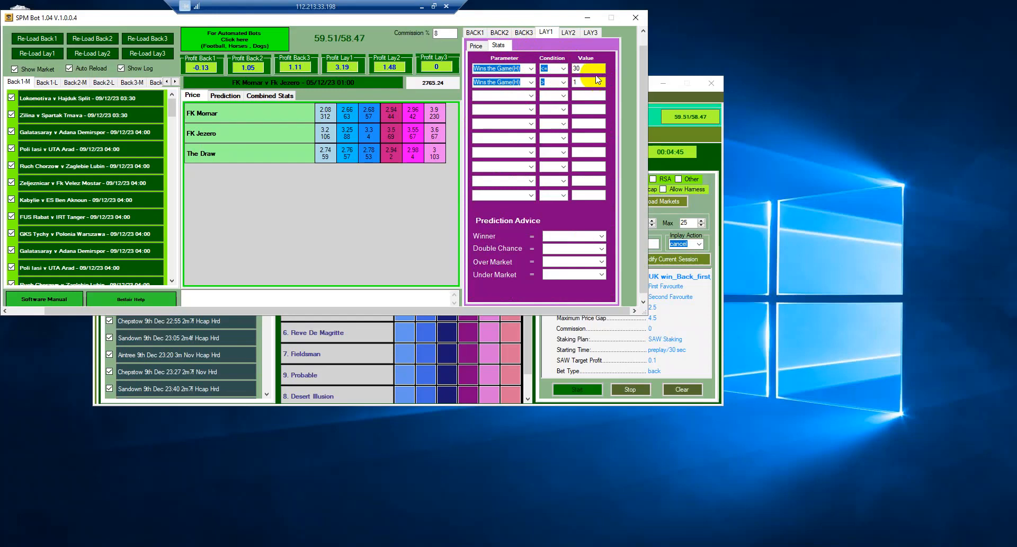
# Review Lay1's two Wins the Game(H) conditions (30 and 1), then switch to the Lay2 strategy.
pyautogui.click(587, 68)
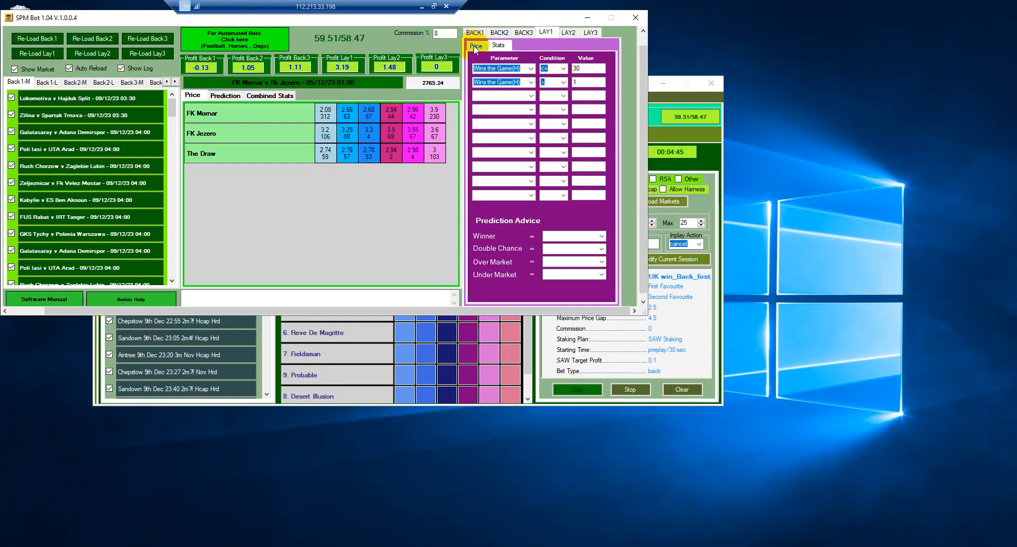
pyautogui.click(568, 33)
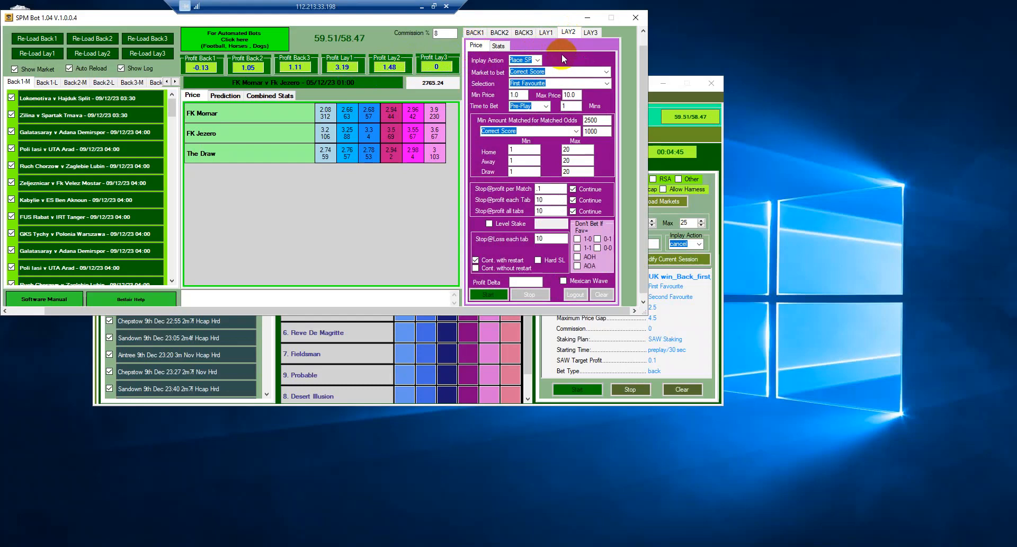
pyautogui.moveTo(491, 59)
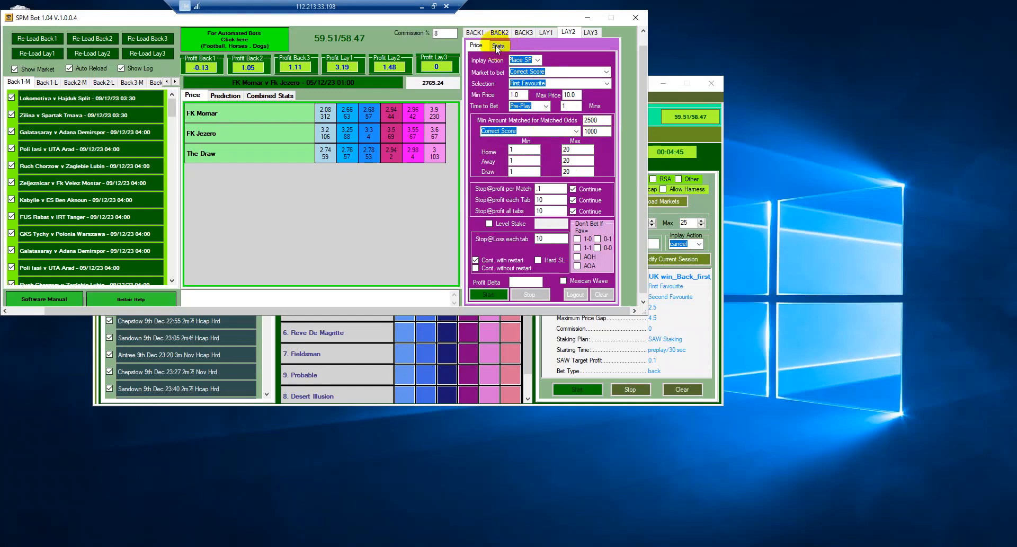
# Check Lay2's stats conditions and return to its Correct Score first-favourite prices 1.0 to 10.0.
pyautogui.click(498, 45)
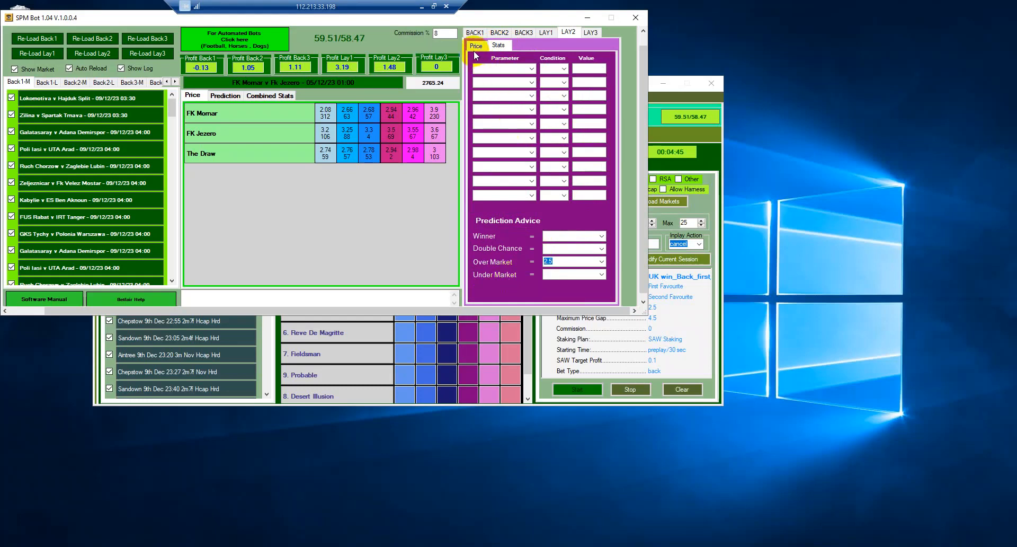
pyautogui.click(475, 45)
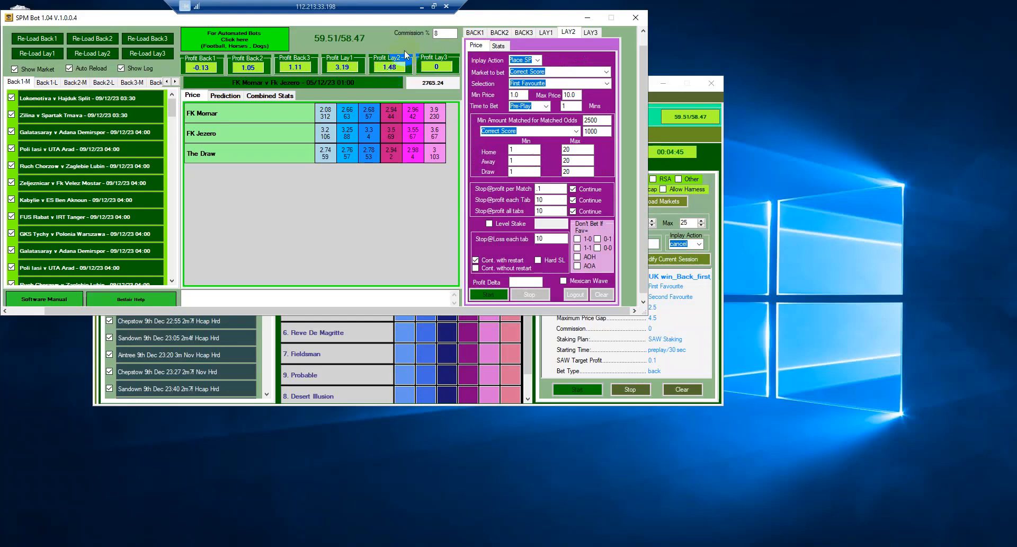
pyautogui.moveTo(388, 267)
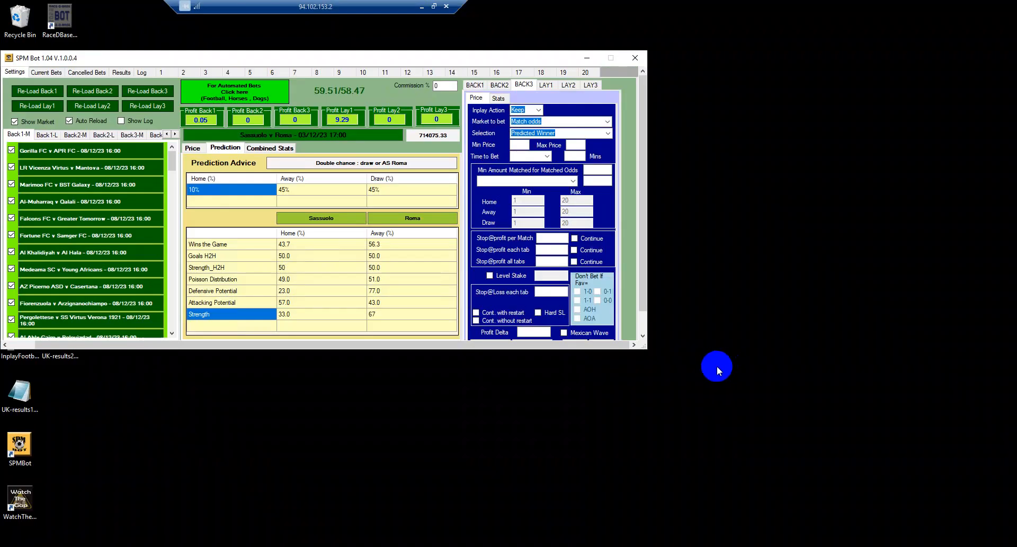
pyautogui.moveTo(703, 170)
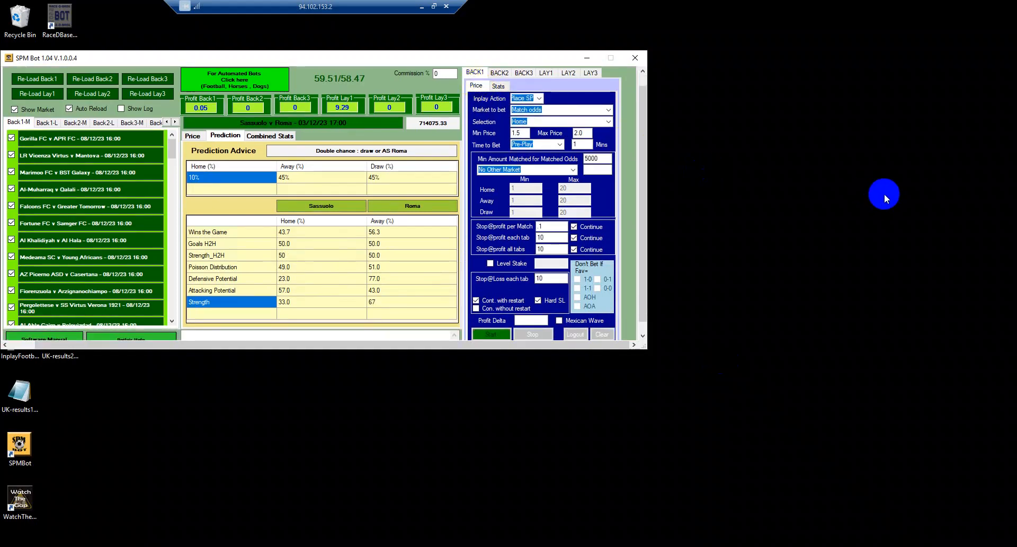
pyautogui.moveTo(736, 188)
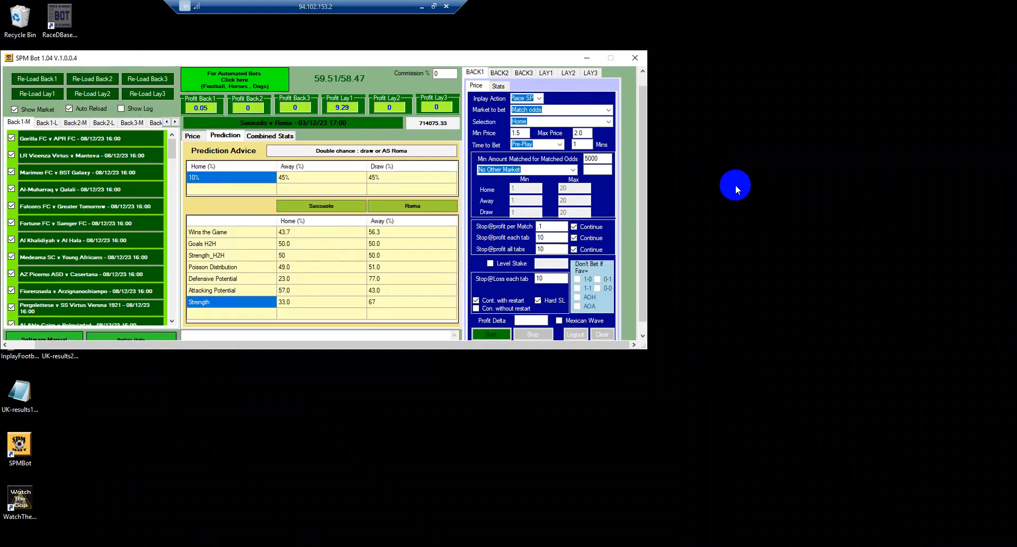
pyautogui.moveTo(707, 191)
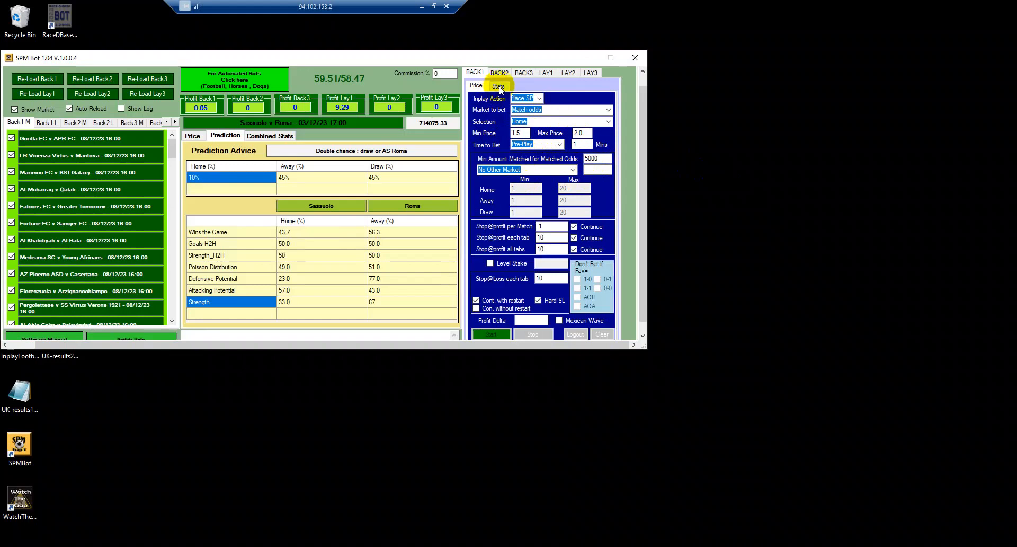
# Review Back1's stats on the second VPS, then show Lay1's draw match-odds prices 3 to 4.5.
pyautogui.click(498, 80)
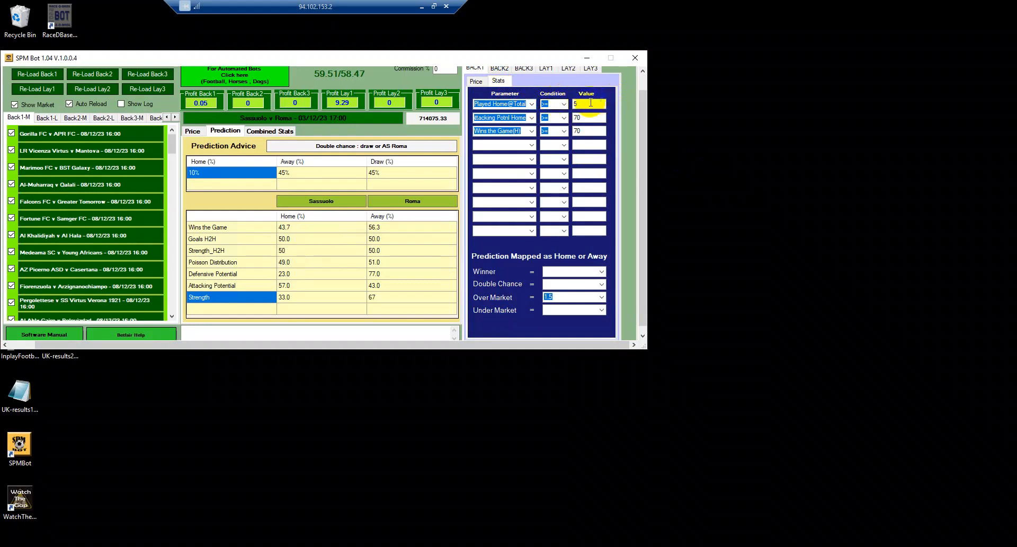
pyautogui.click(587, 131)
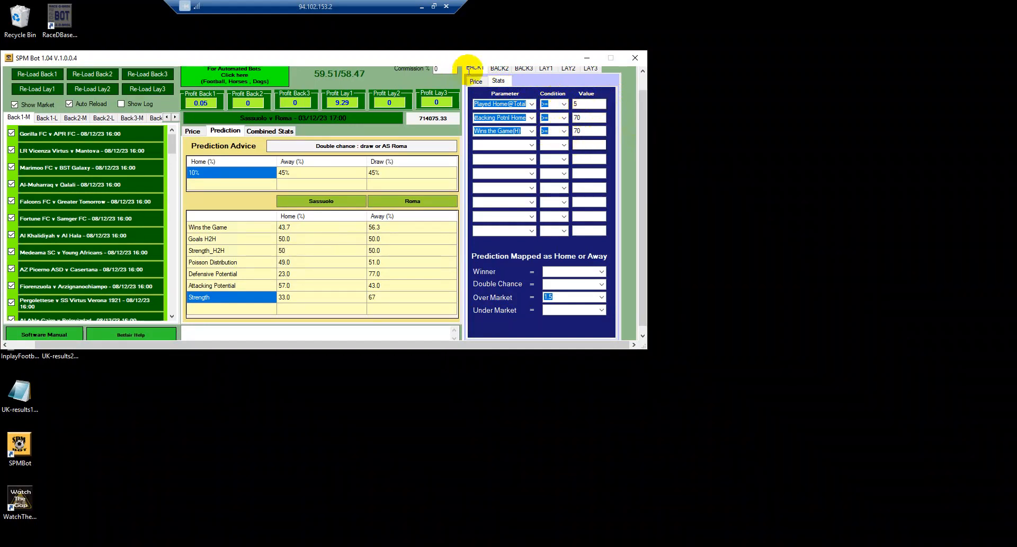
pyautogui.click(475, 81)
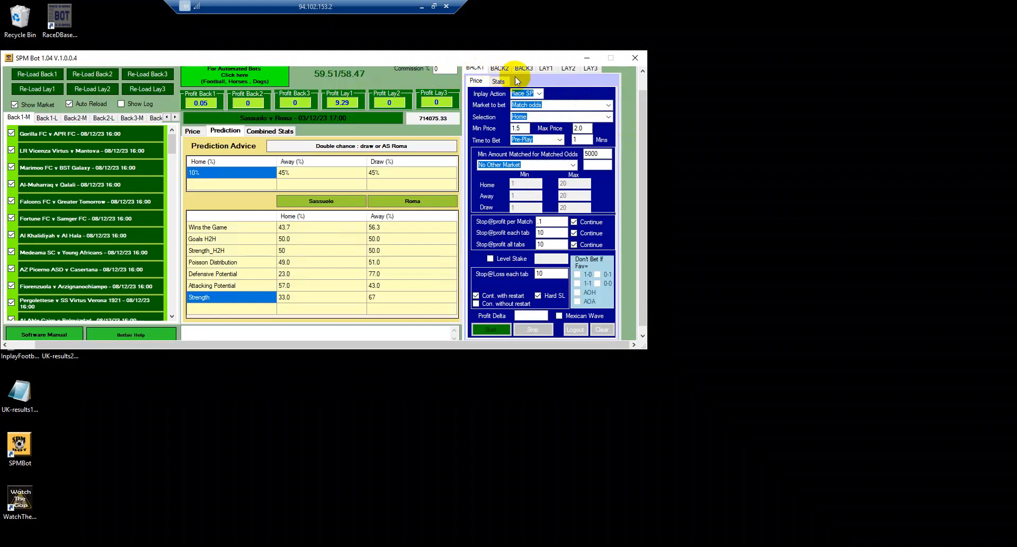
pyautogui.click(546, 72)
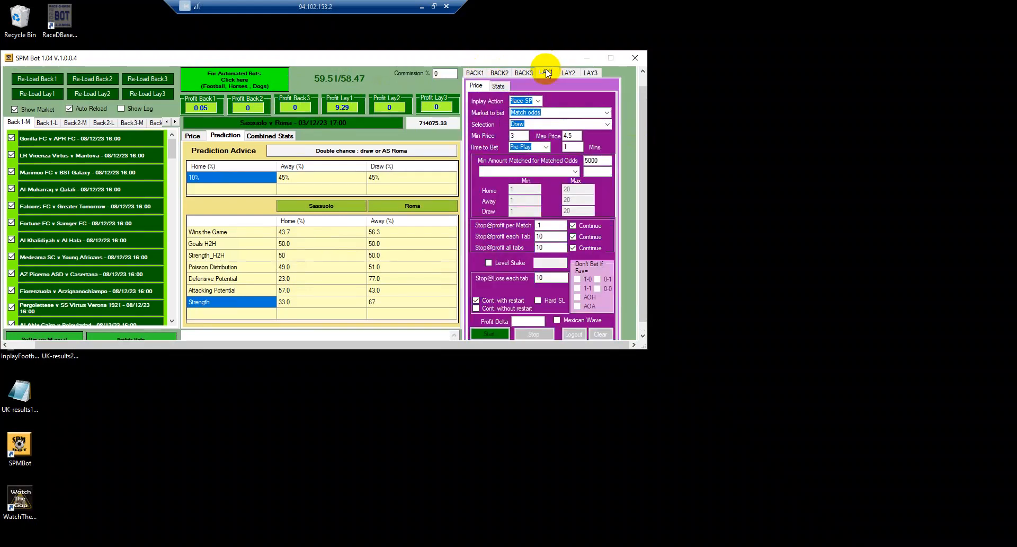
pyautogui.click(547, 72)
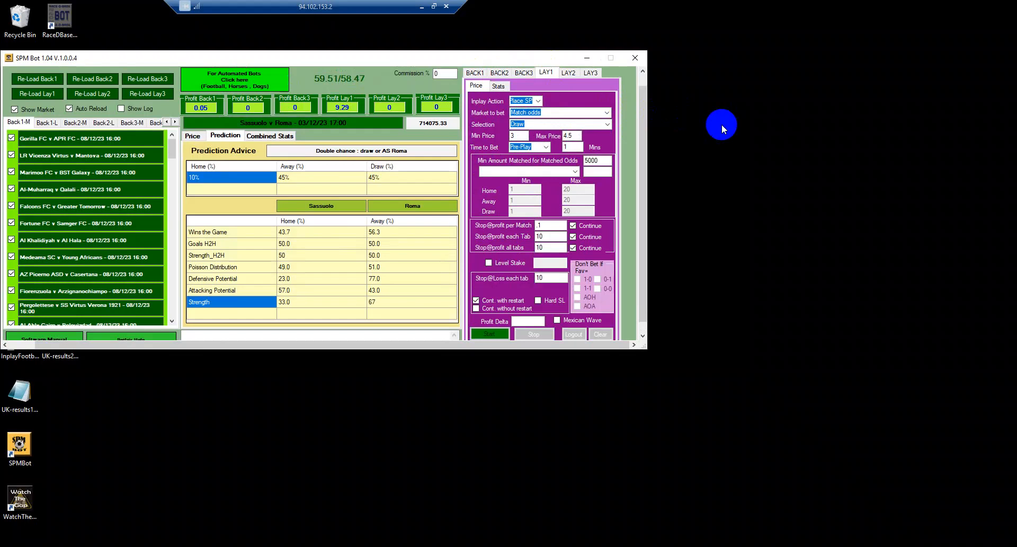
pyautogui.moveTo(348, 123)
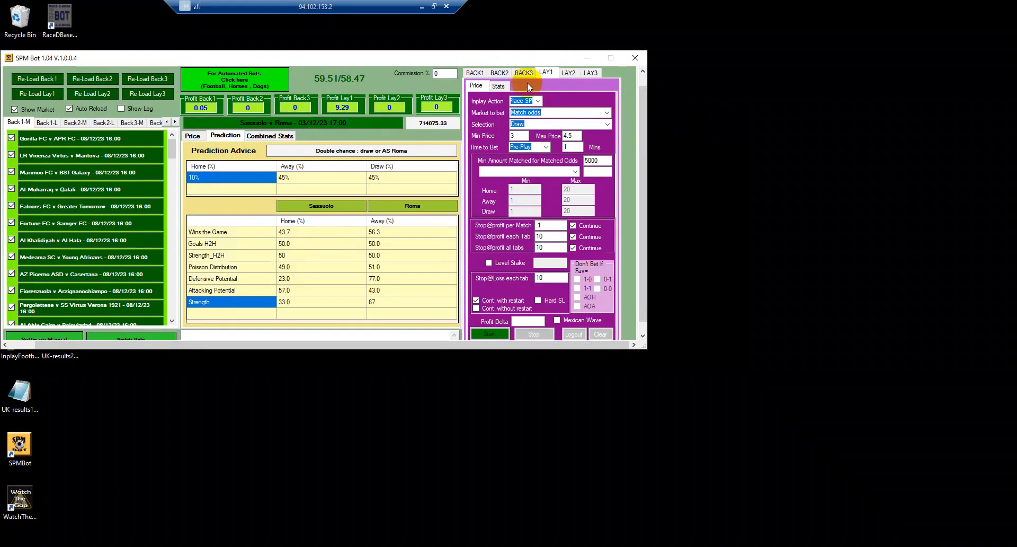
pyautogui.click(546, 72)
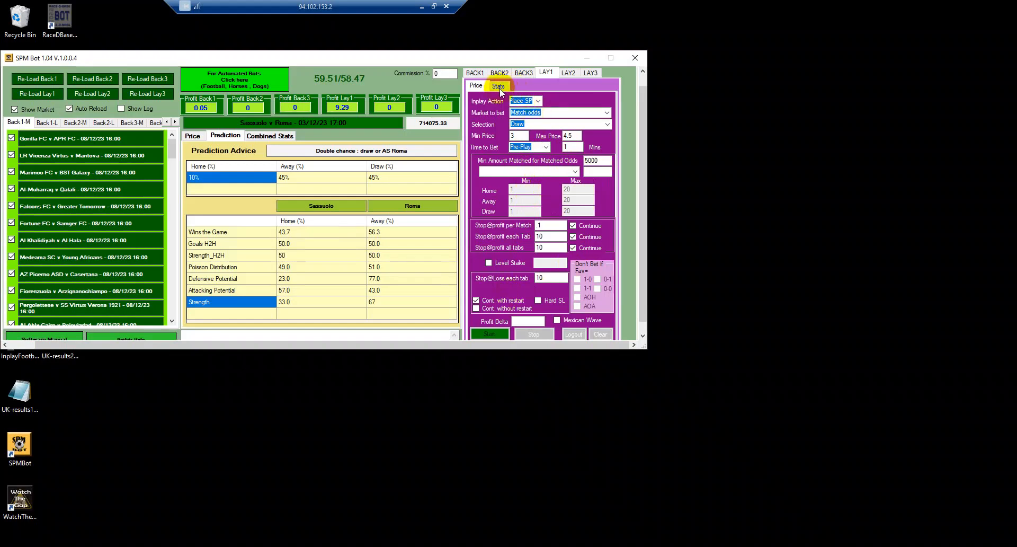
pyautogui.click(498, 85)
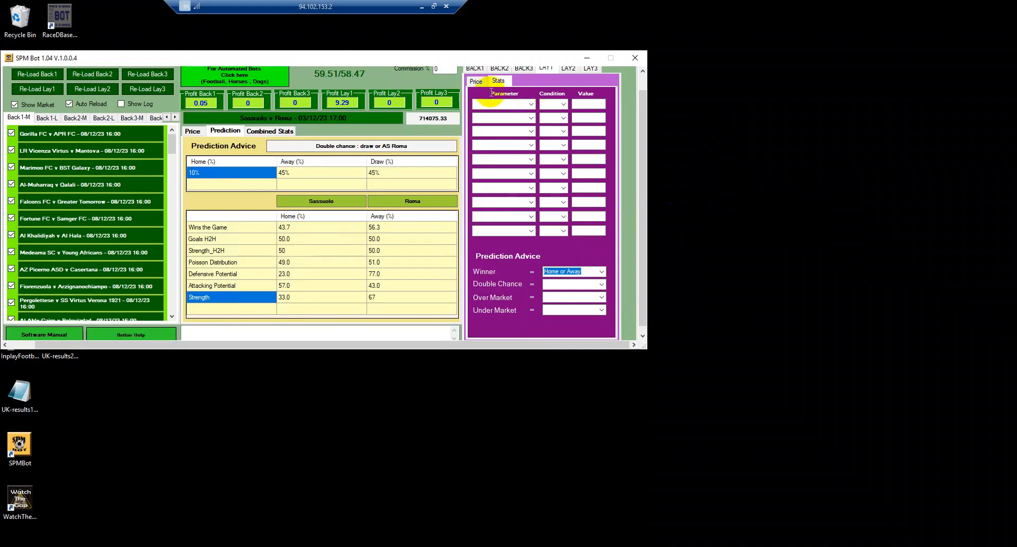
pyautogui.click(475, 81)
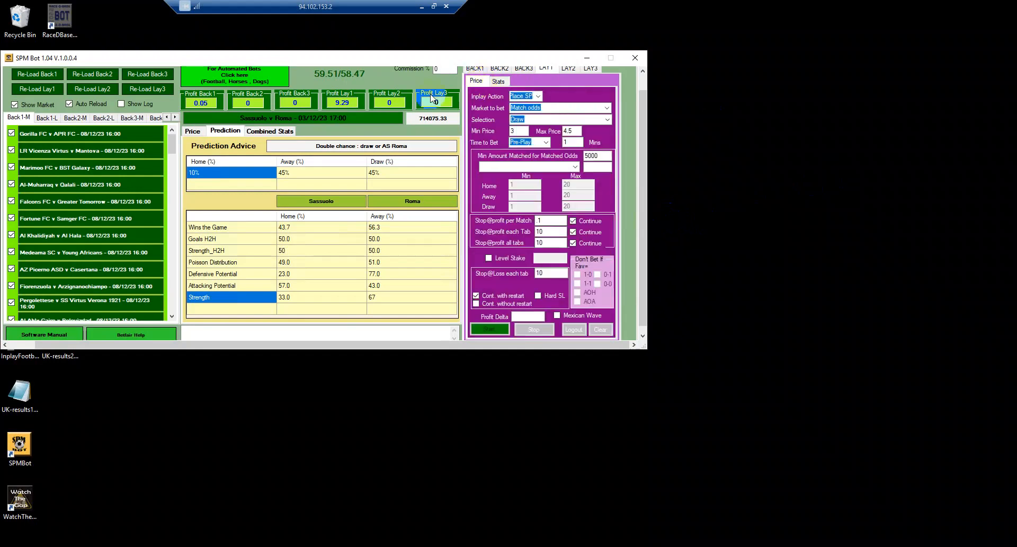
pyautogui.moveTo(464, 166)
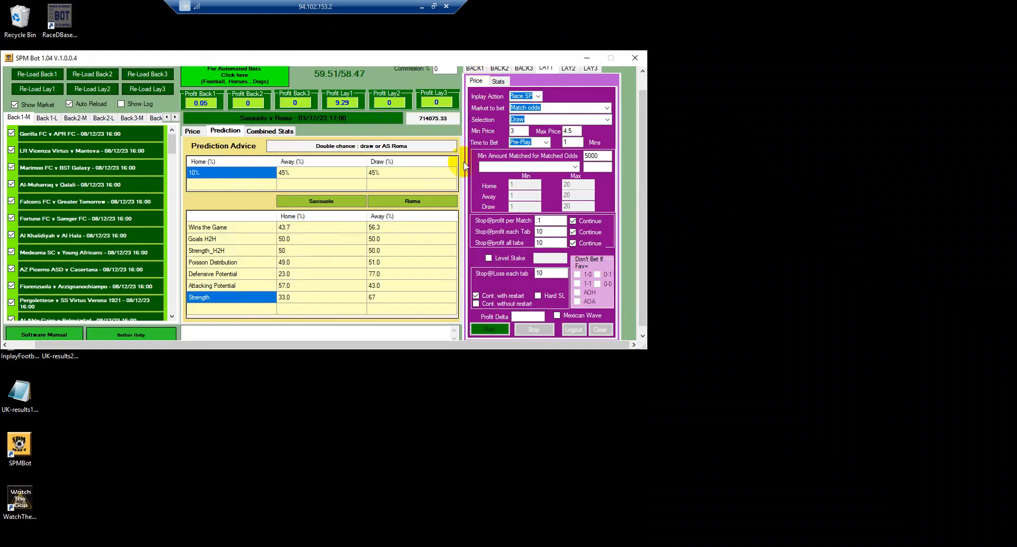
pyautogui.moveTo(367, 138)
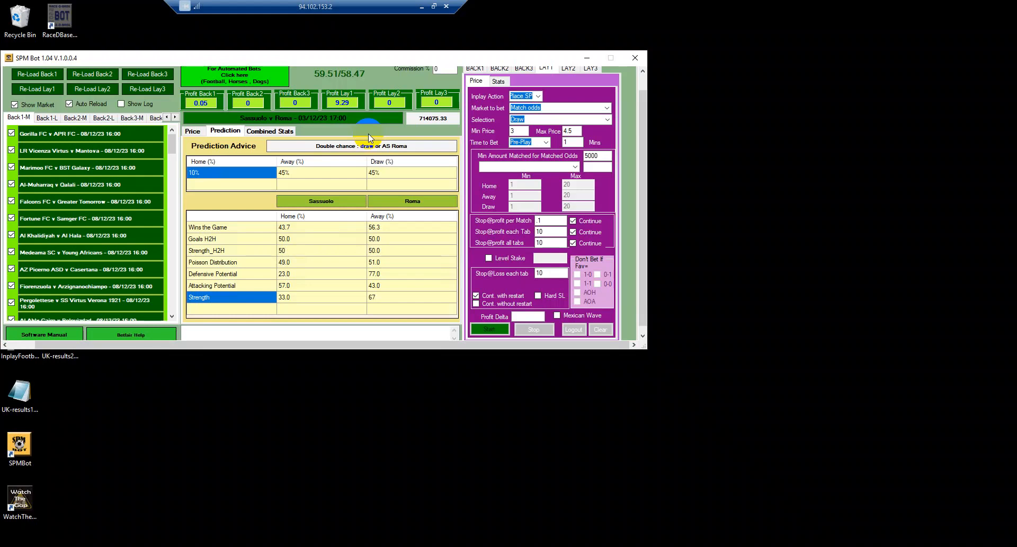
pyautogui.moveTo(422, 7)
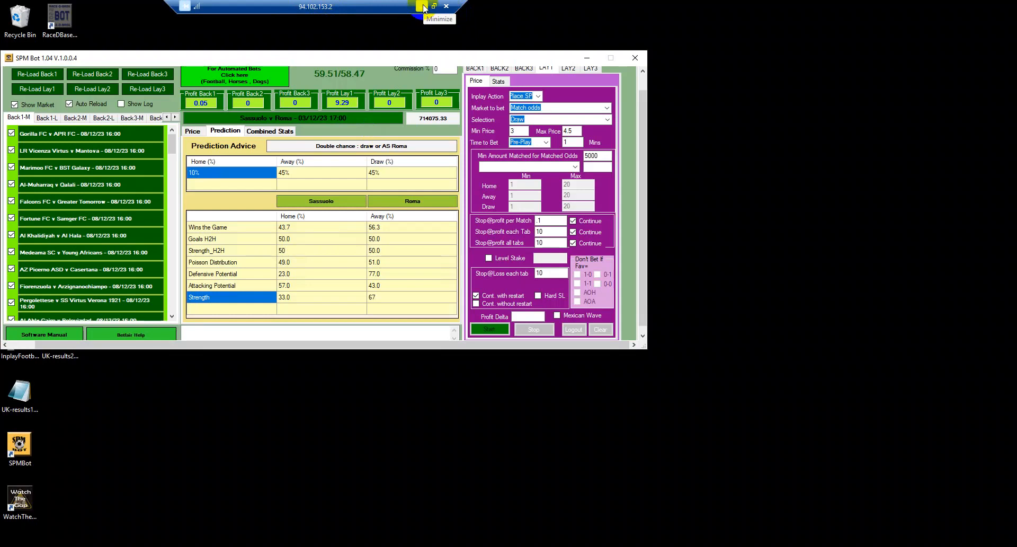
pyautogui.moveTo(713, 378)
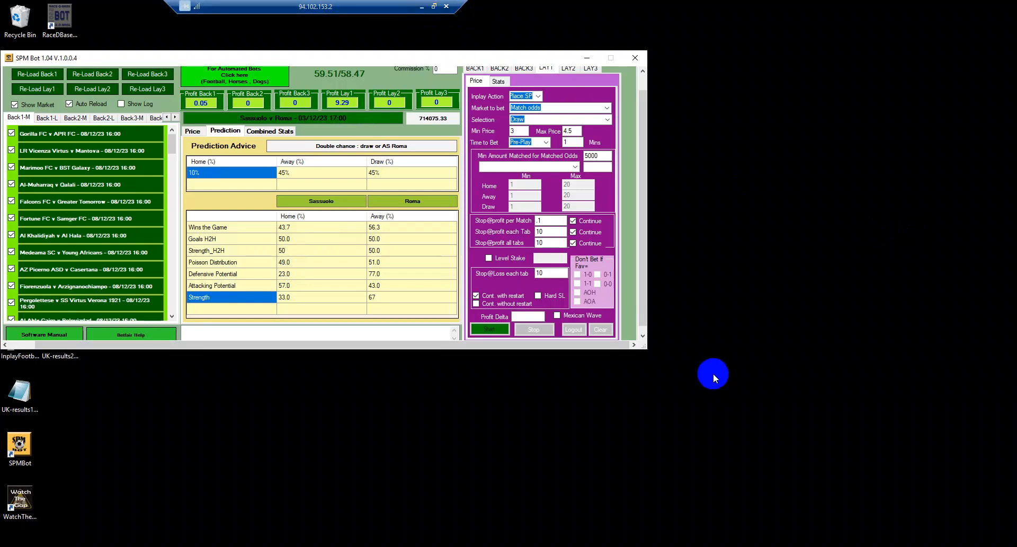